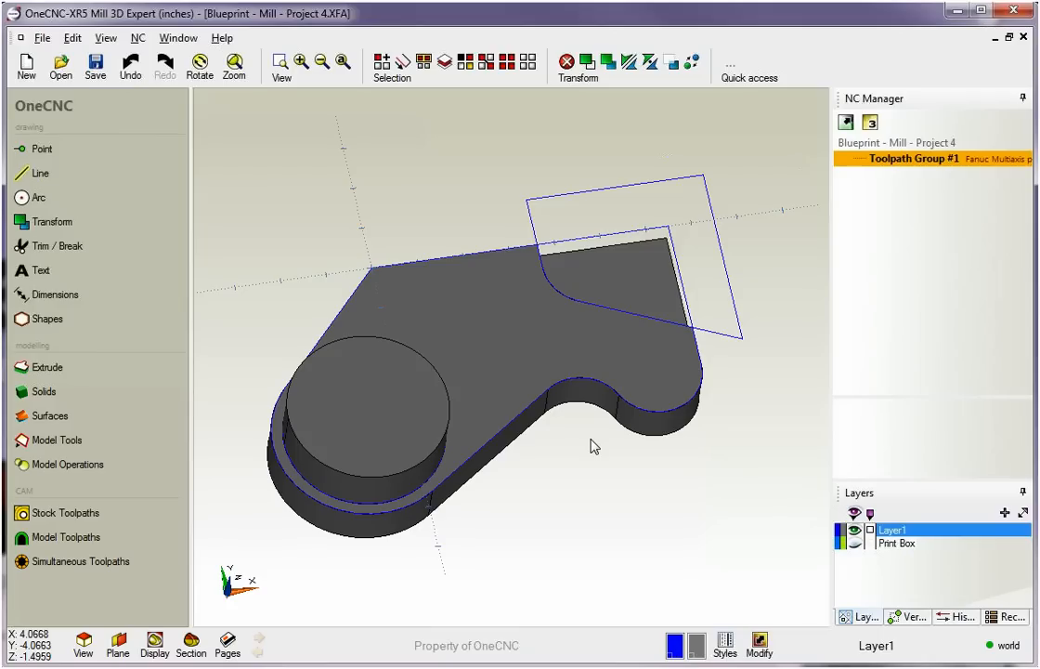
mouse_move(703, 419)
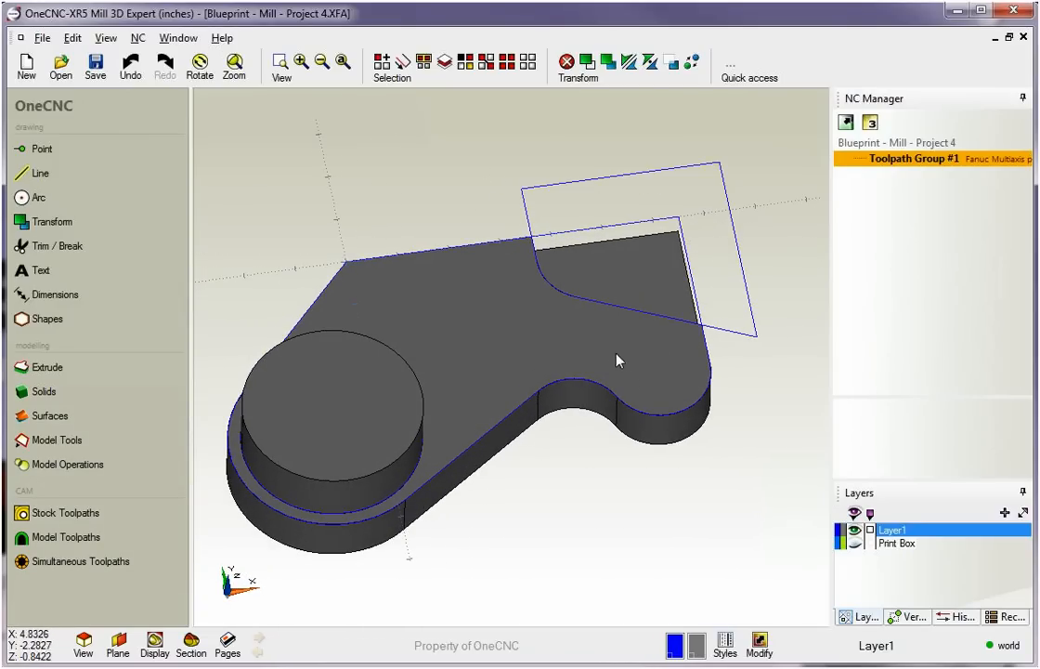
Select all blue entities by color and delete them, leaving only the solid
drag(620, 360, 547, 416)
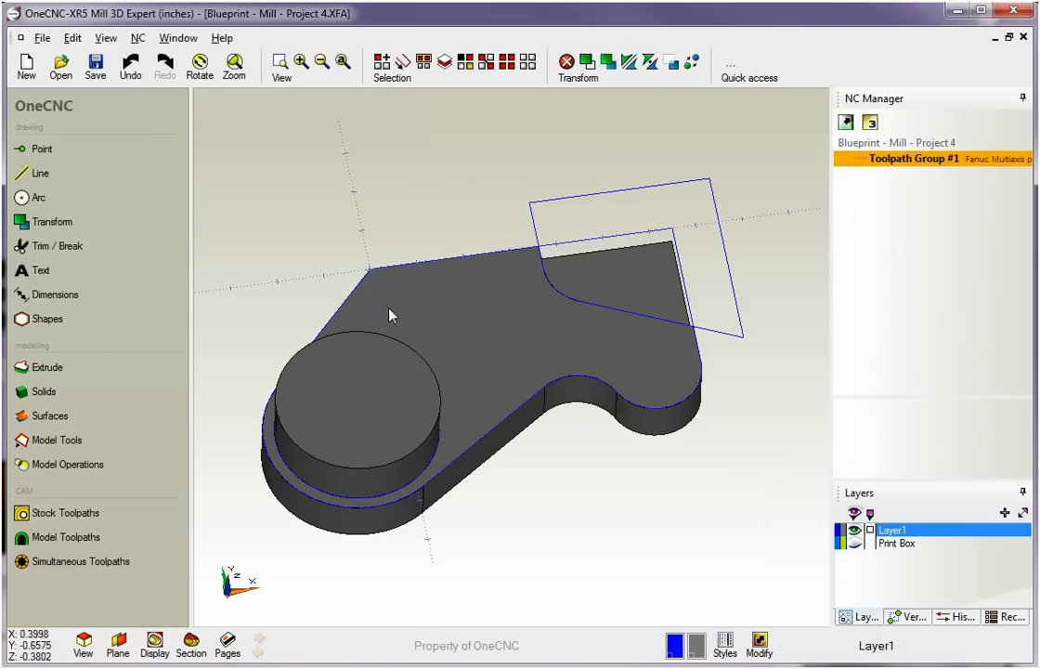
mouse_move(612, 376)
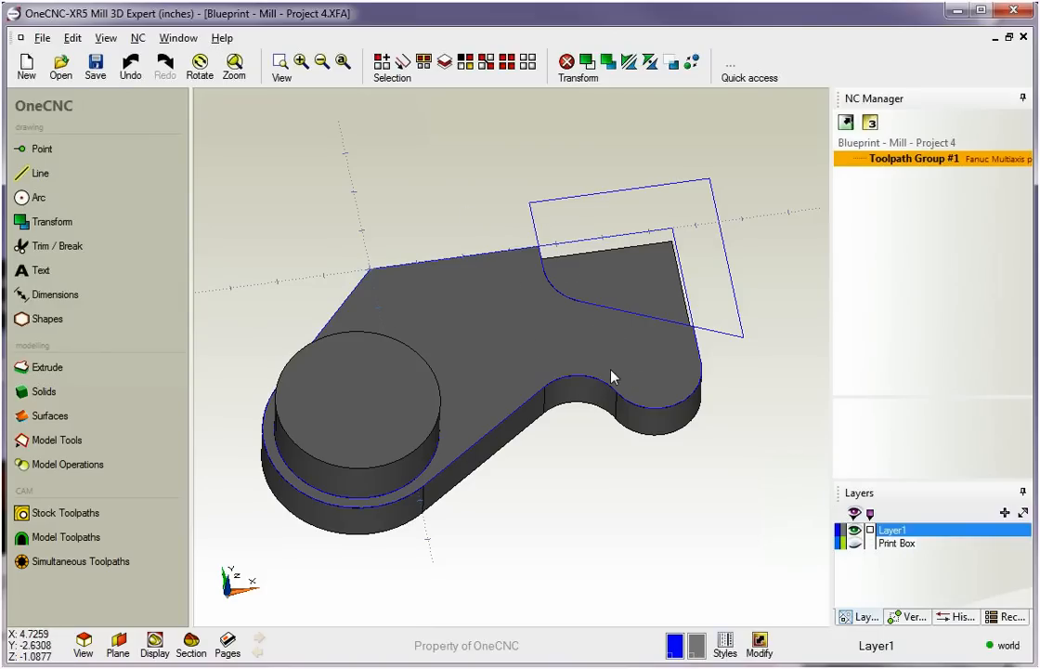
mouse_move(467, 62)
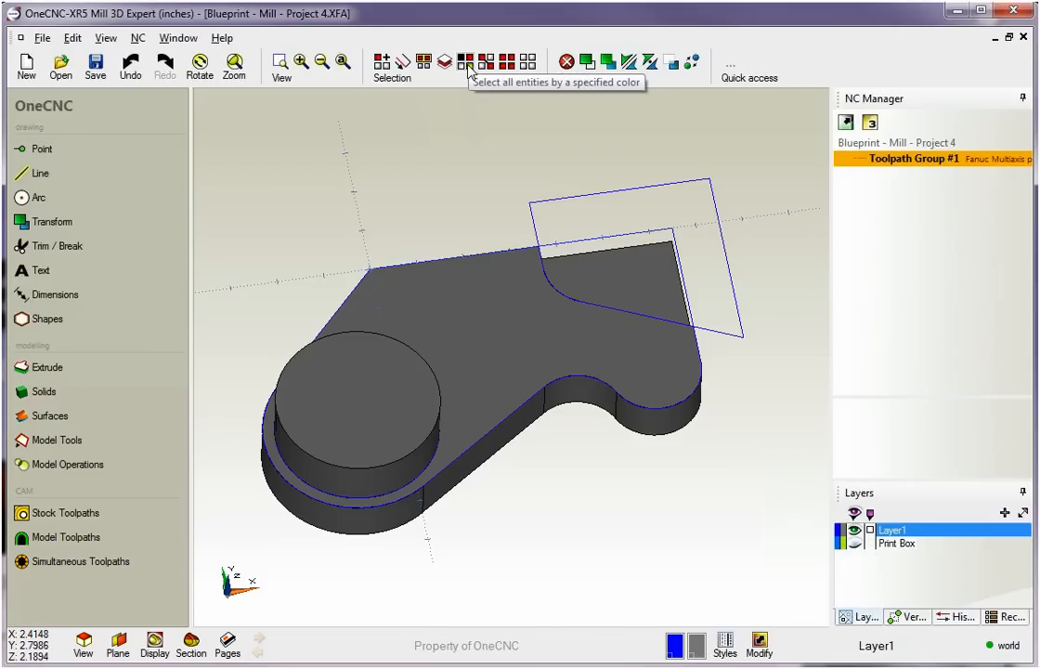
mouse_move(467, 63)
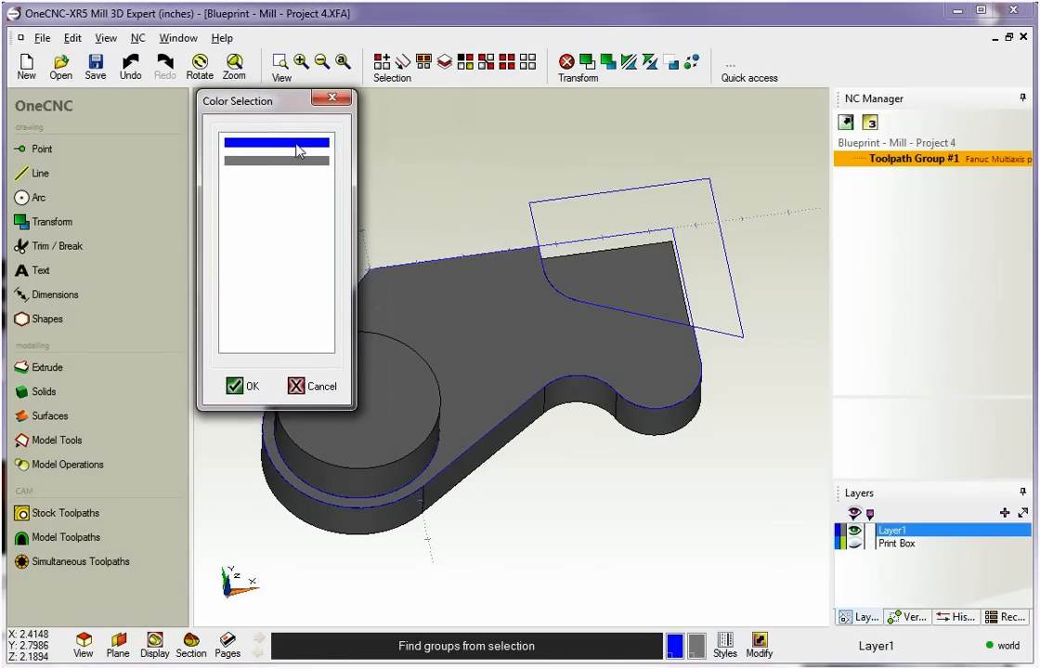
mouse_move(574, 332)
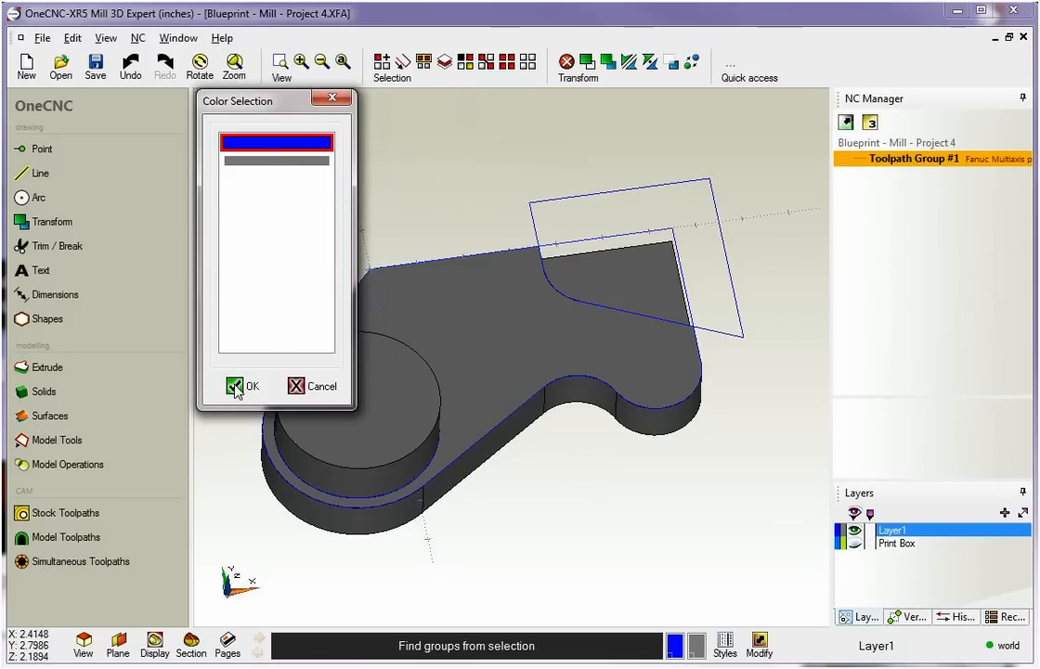
click(245, 386)
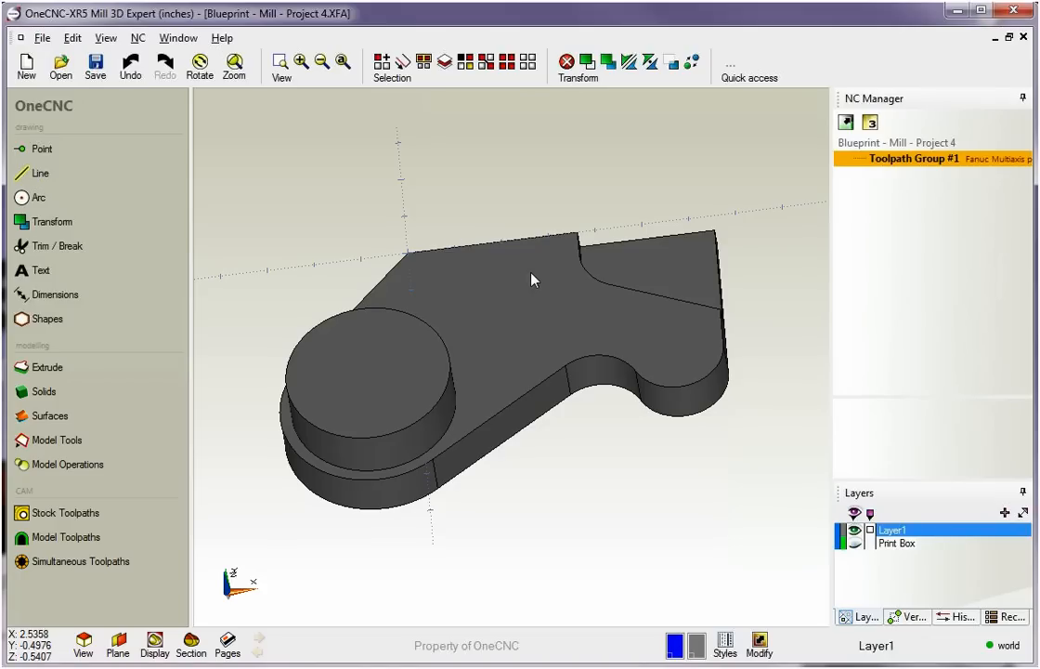
mouse_move(125, 208)
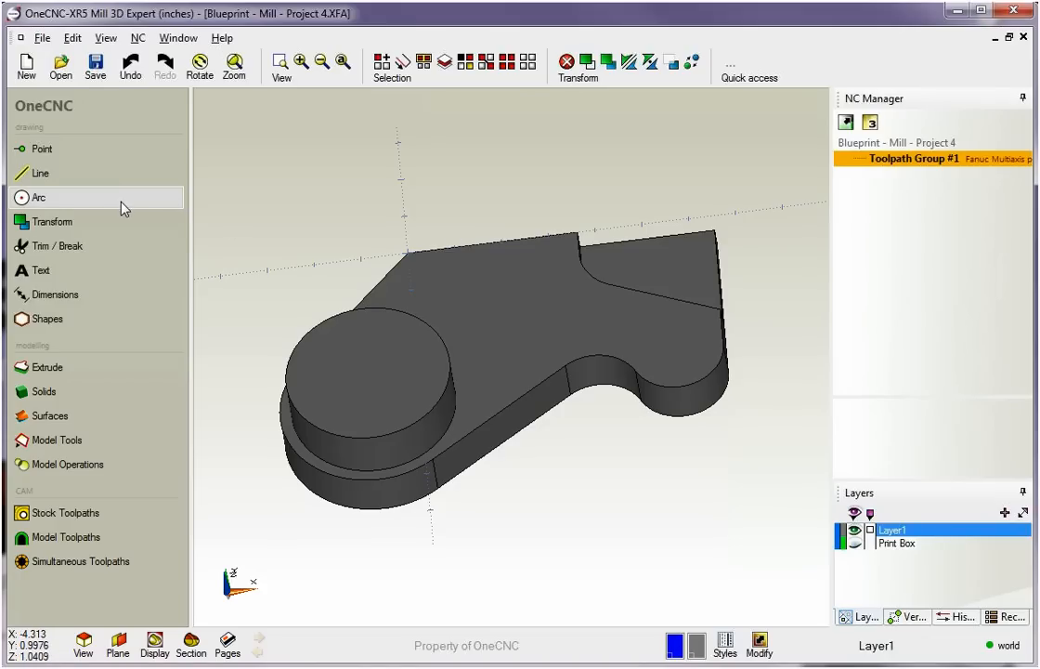
mouse_move(40, 352)
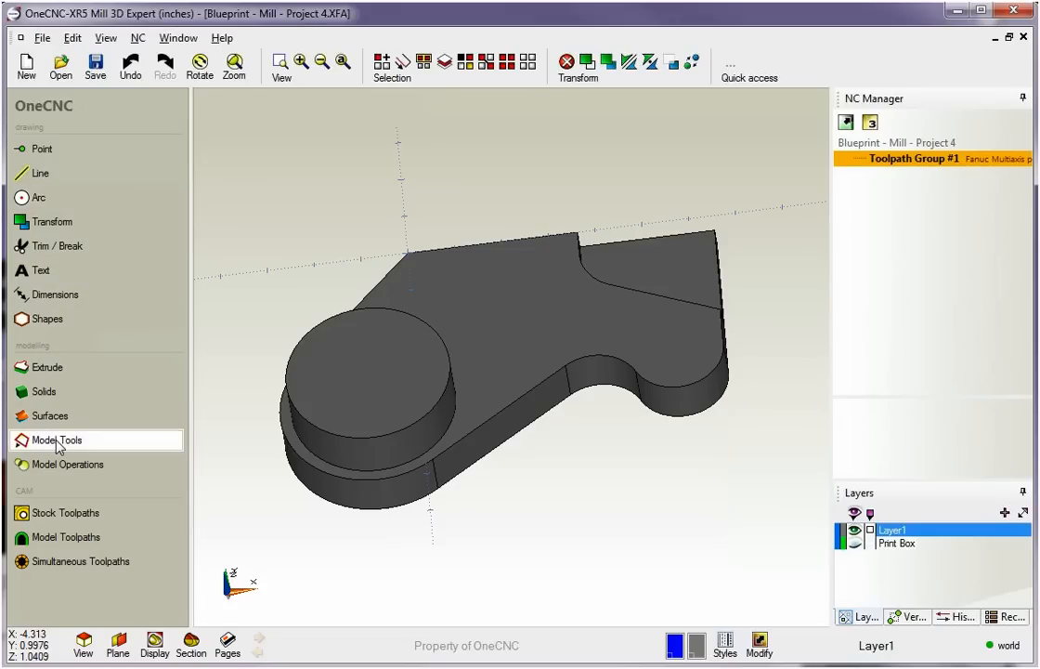
Show the Model Tools list in the left sidebar
click(58, 440)
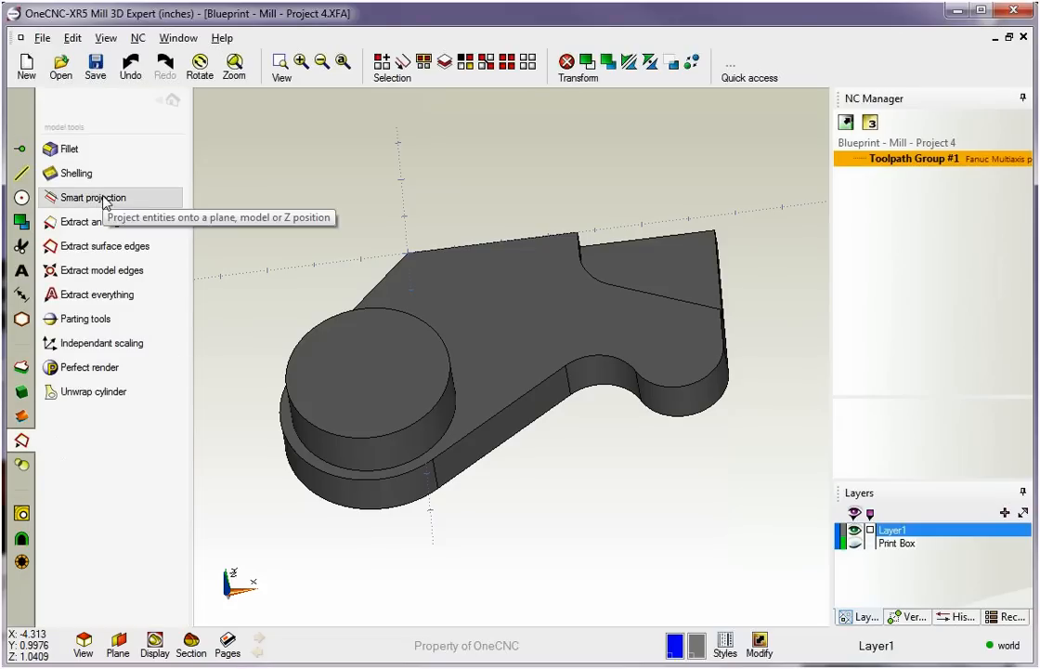
mouse_move(88, 221)
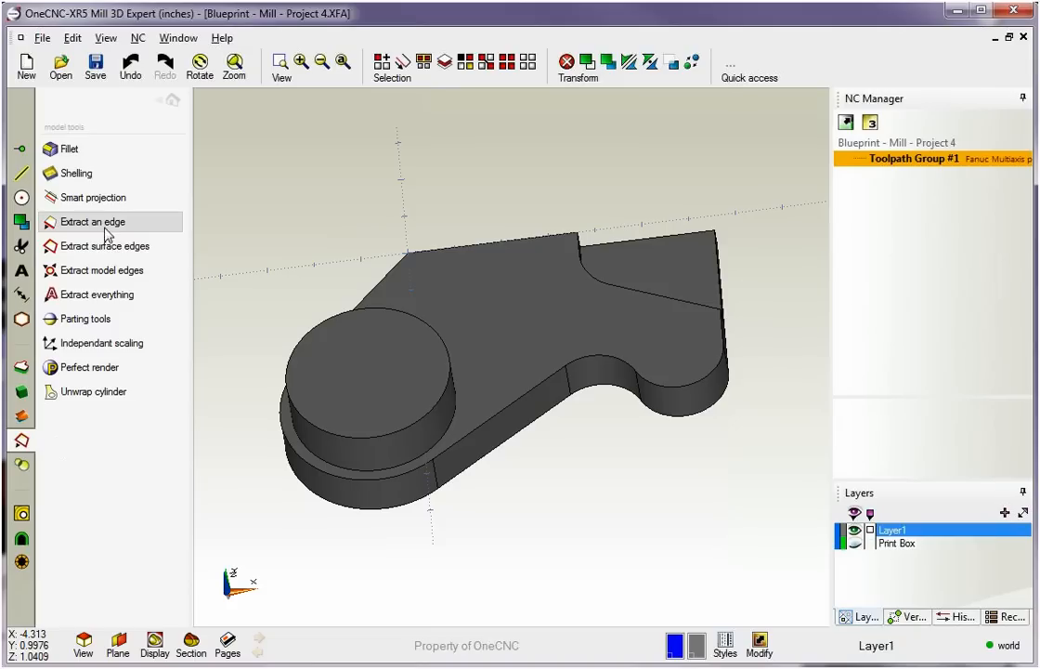
mouse_move(118, 231)
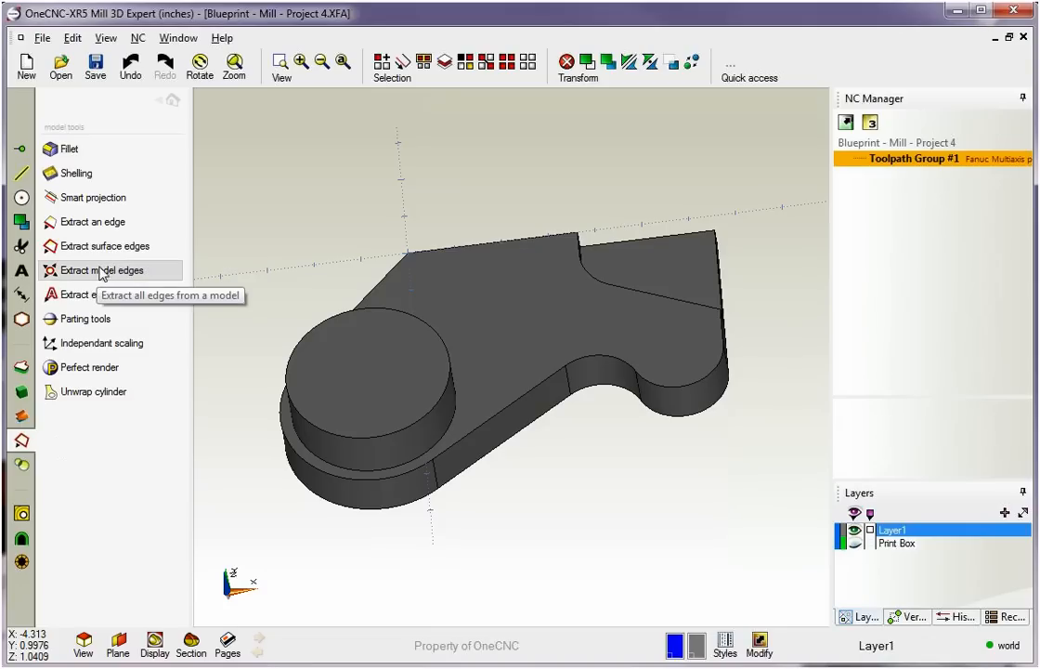
click(100, 269)
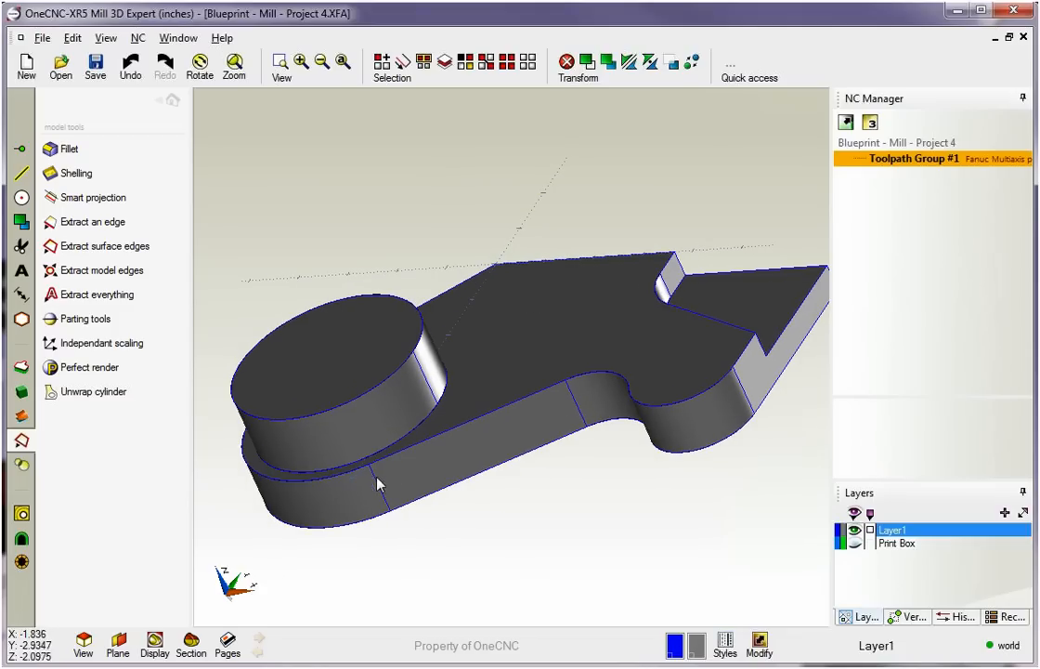
mouse_move(436, 212)
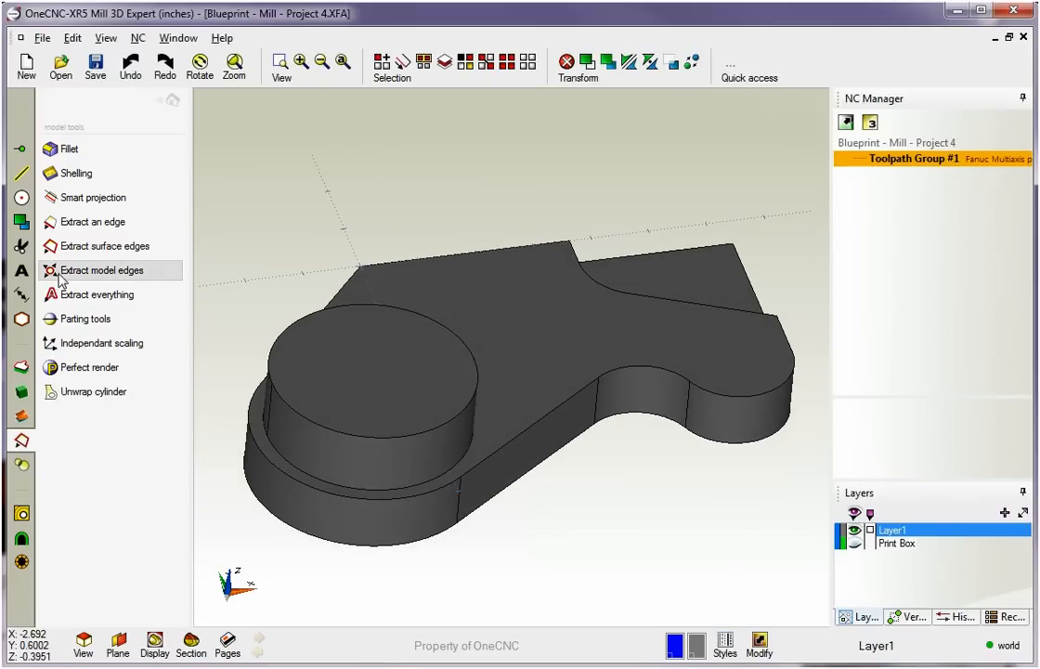
click(102, 270)
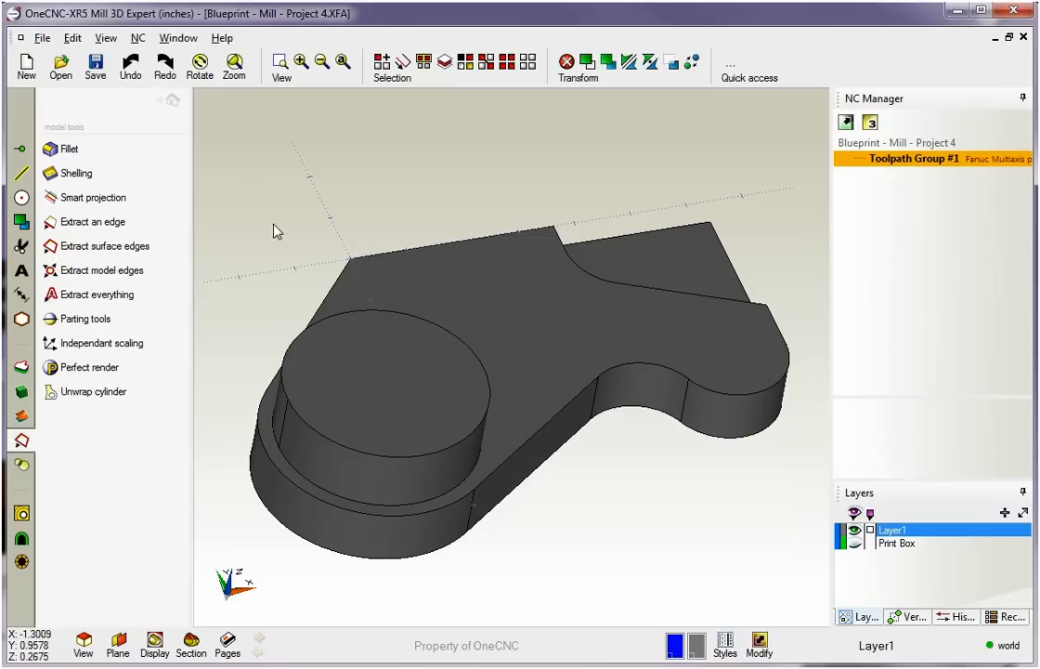
mouse_move(91, 250)
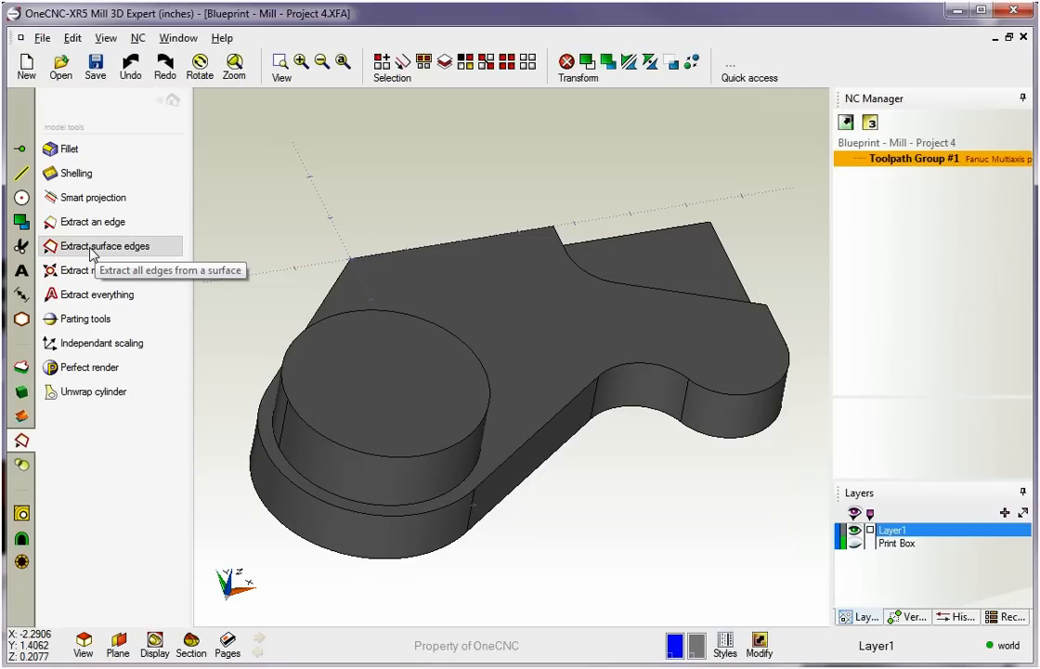
click(95, 246)
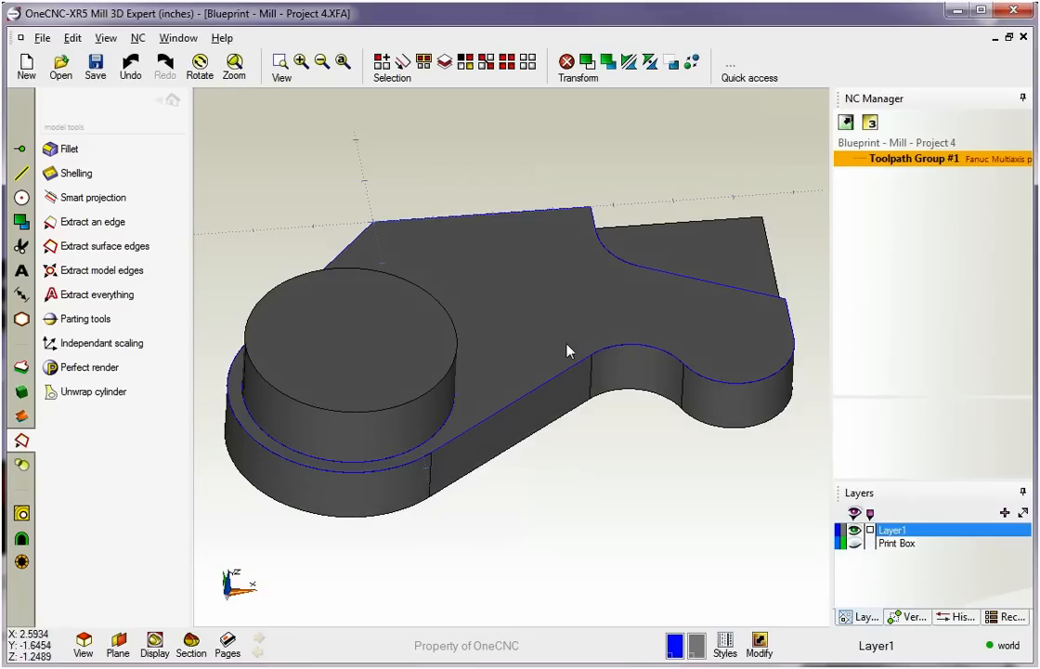
click(101, 245)
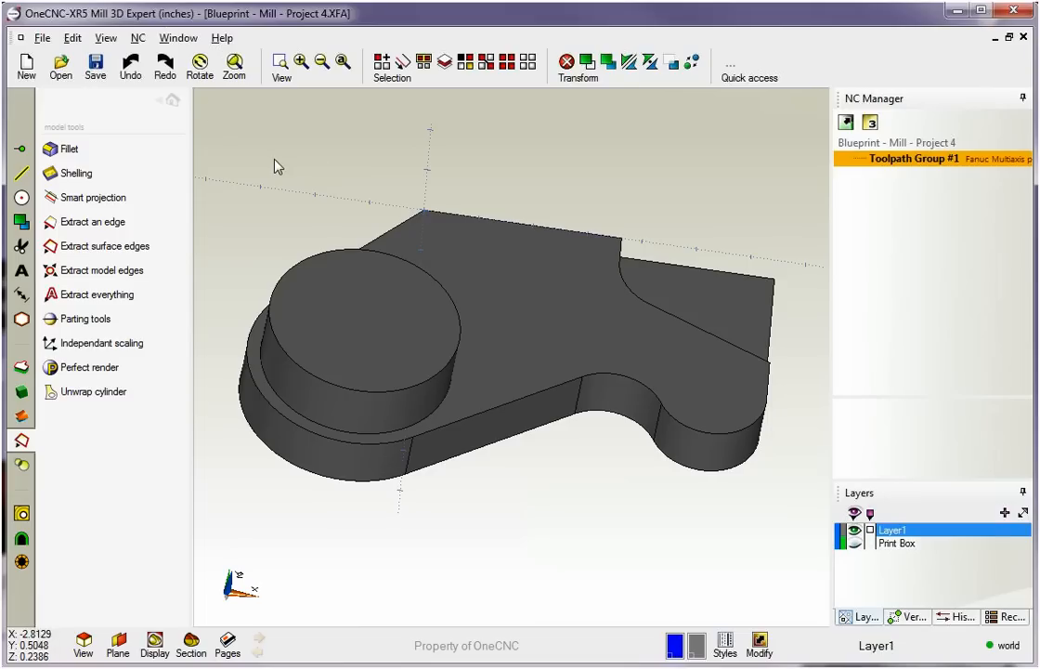
mouse_move(129, 66)
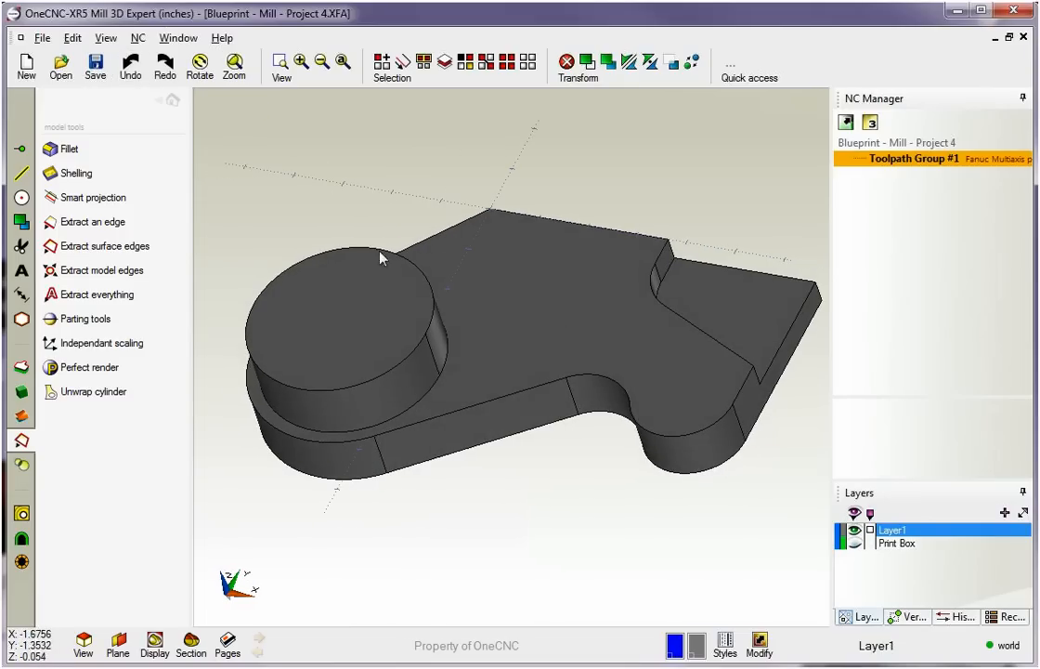
mouse_move(109, 230)
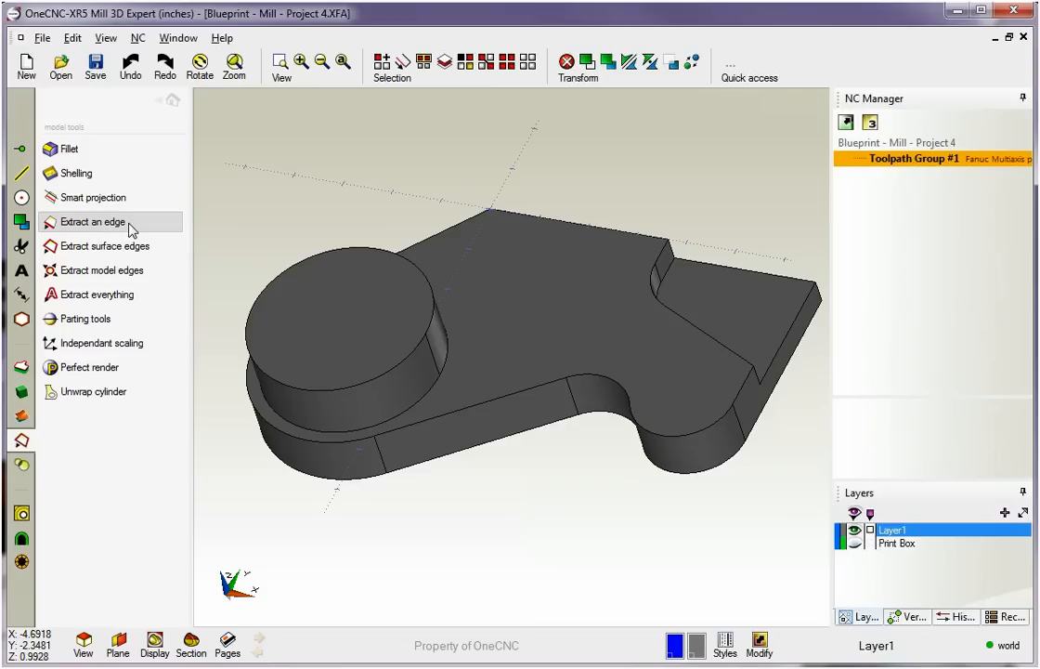
Extract single edges: notch edge, round-end arc, right vertical edge and two top edges
click(93, 221)
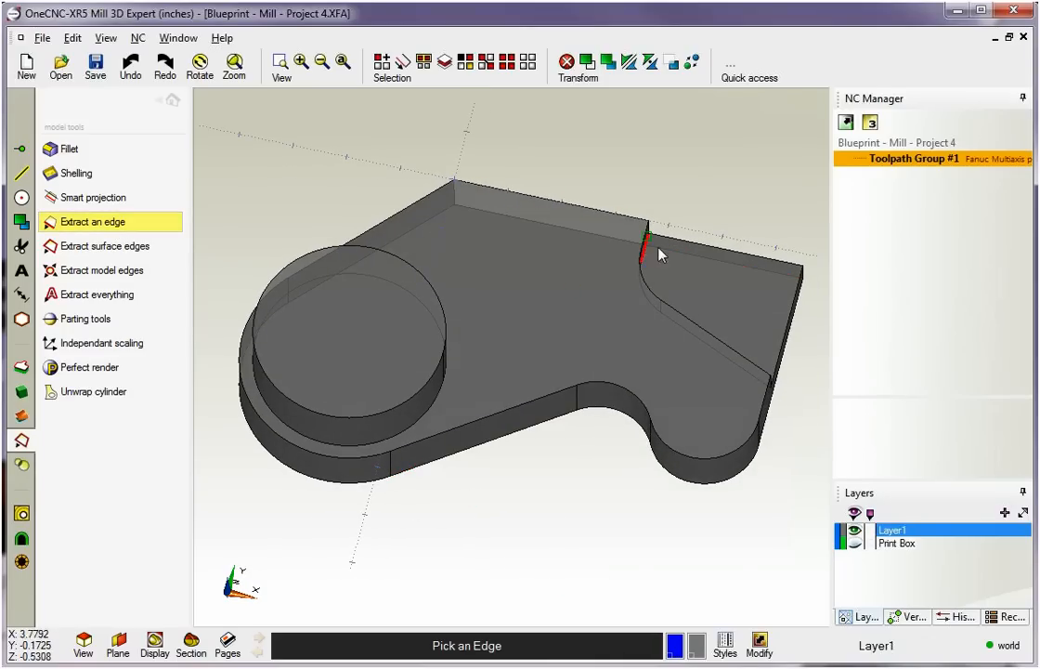
click(594, 388)
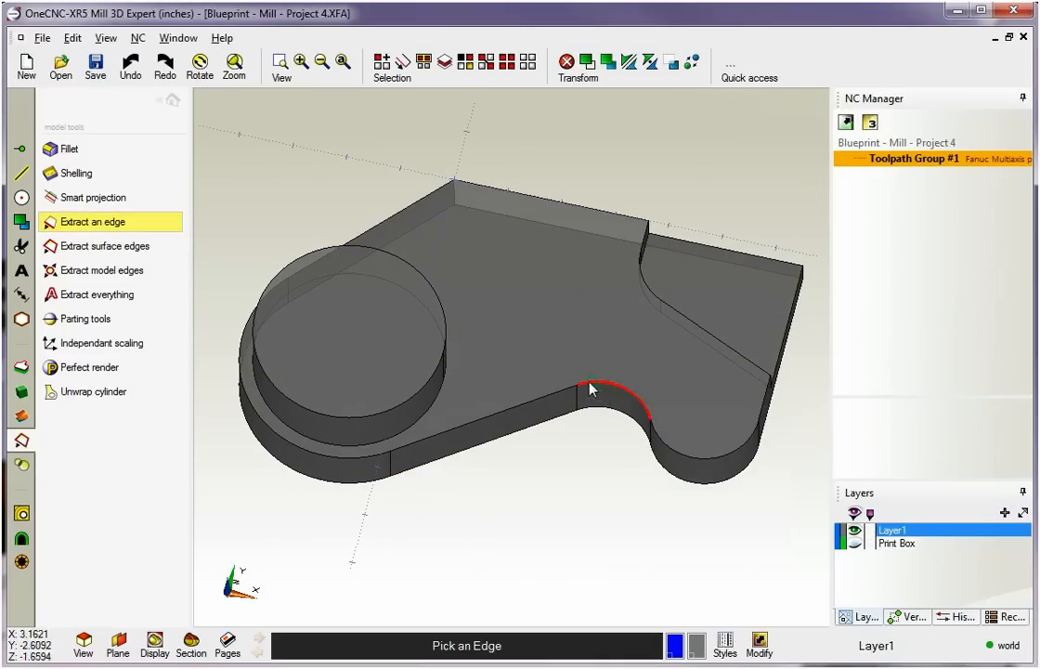
mouse_move(627, 322)
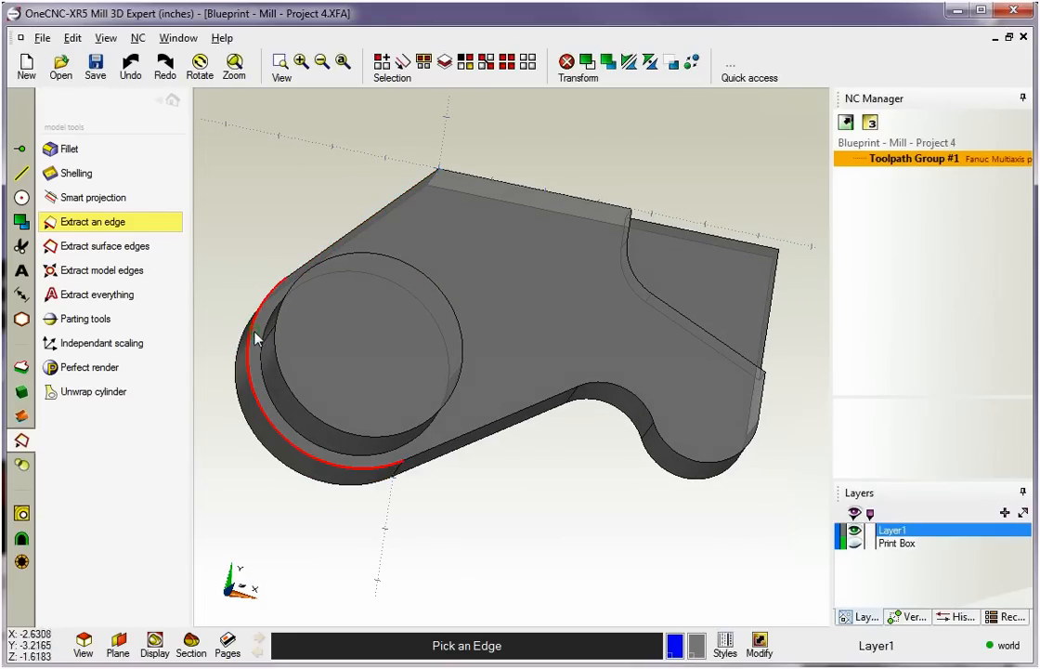
click(444, 452)
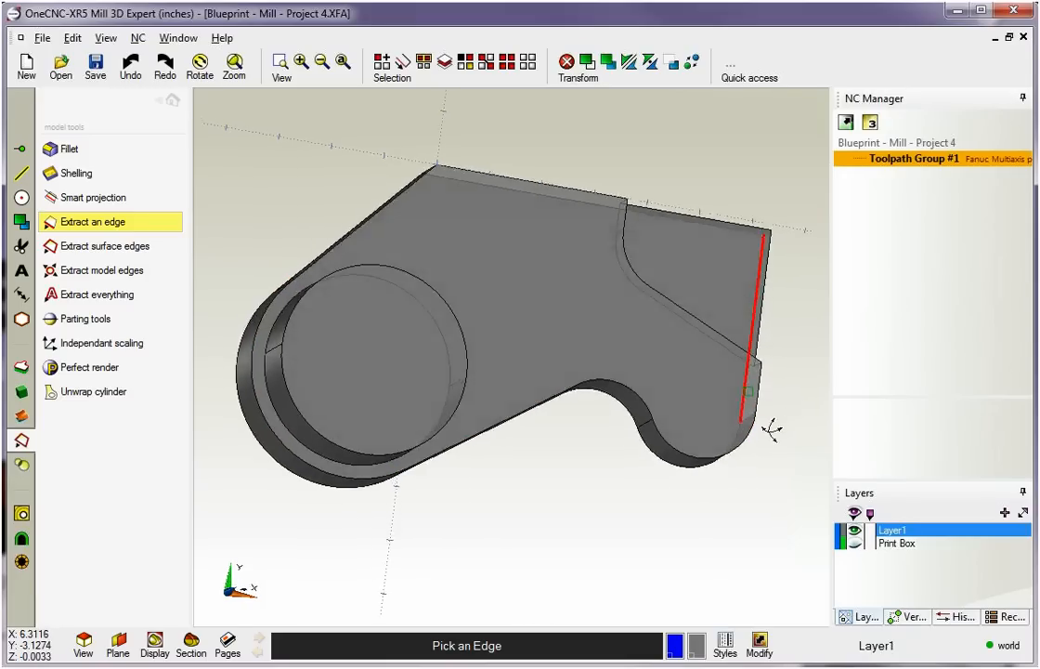
click(534, 180)
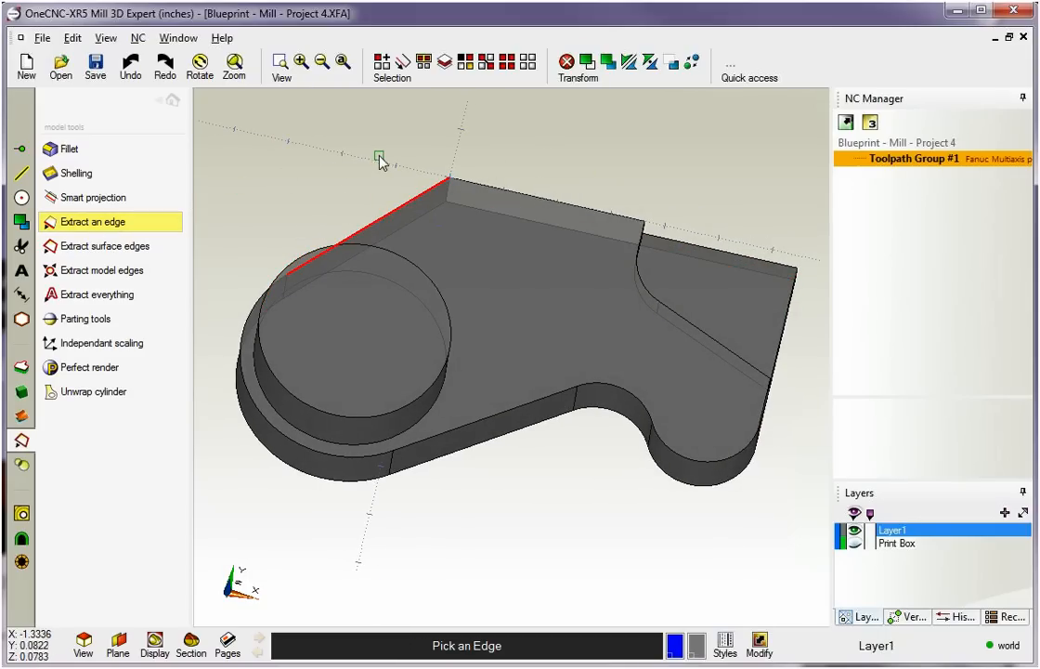
click(444, 179)
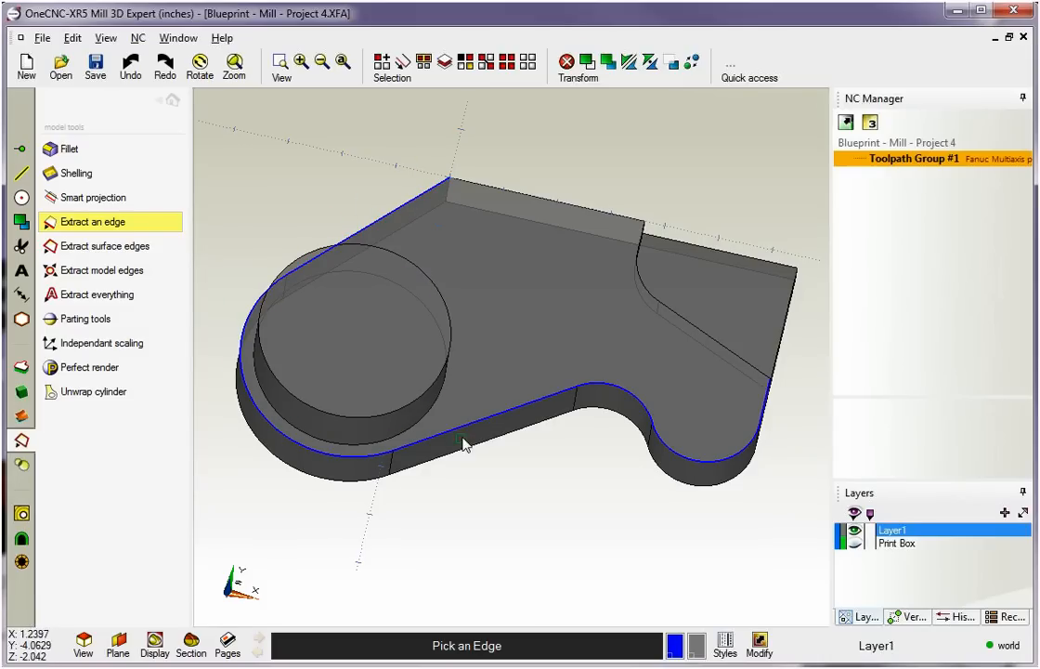
mouse_move(757, 425)
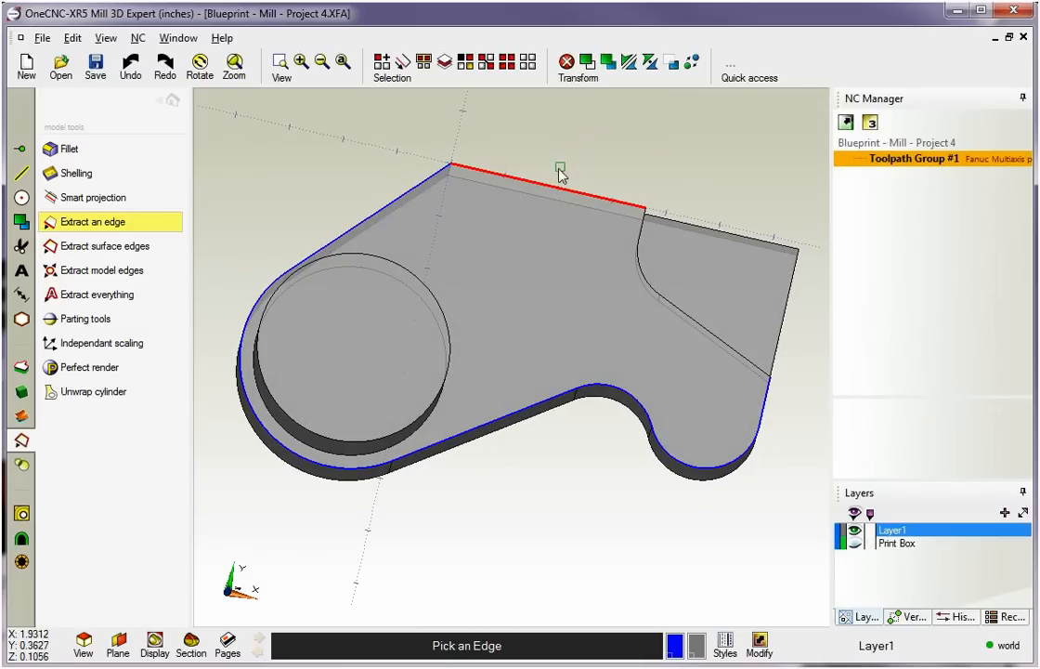
click(655, 230)
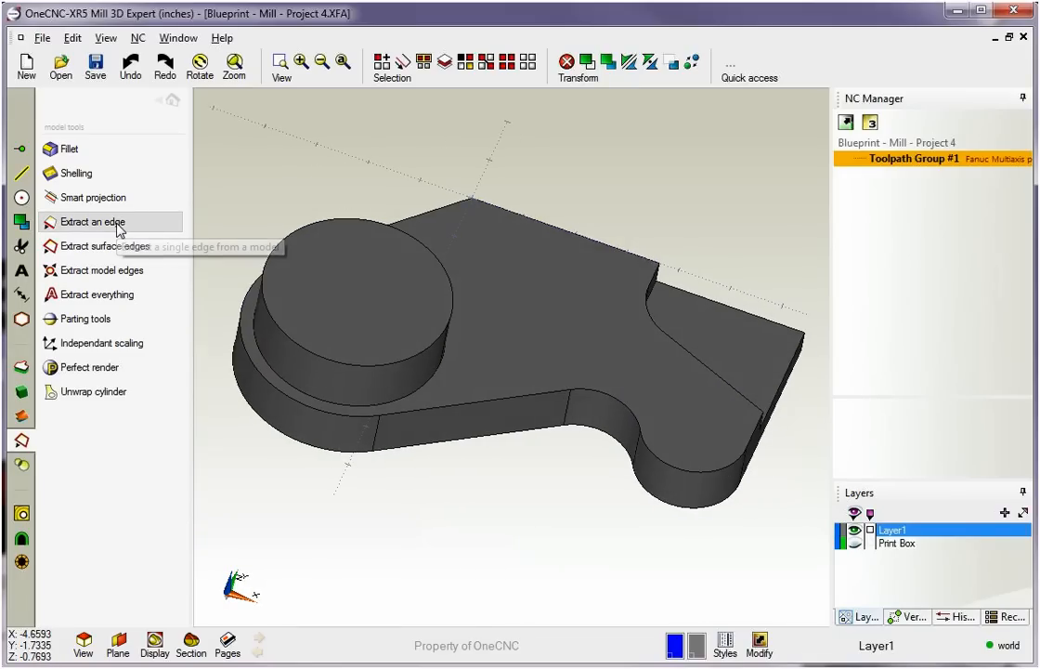
Extract the lower front straight edge and the lower arc at the rounded end
click(87, 221)
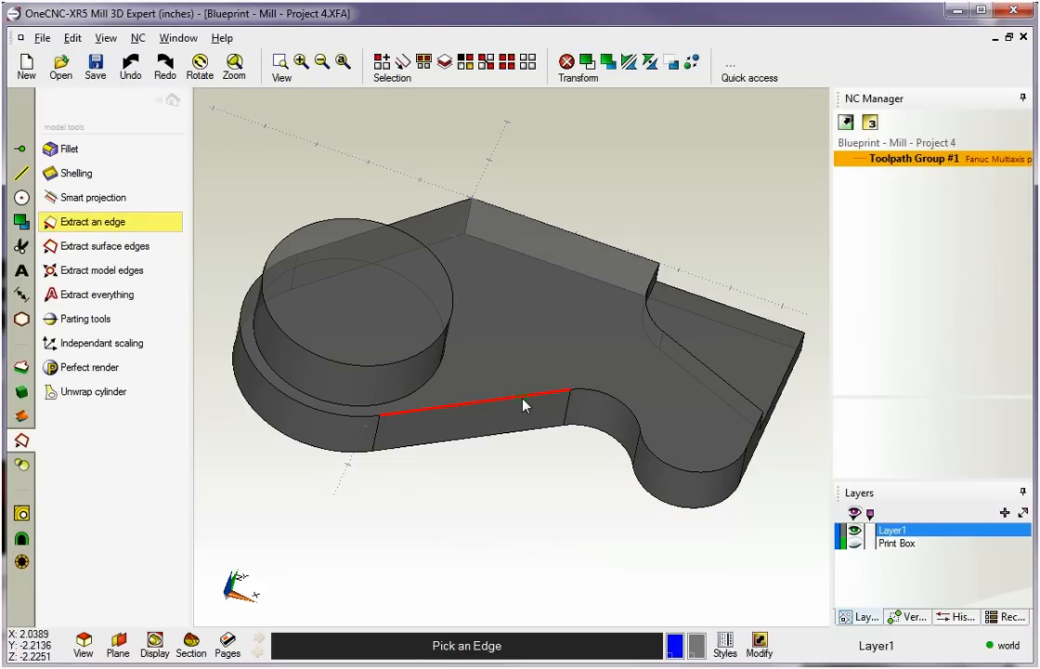
click(678, 483)
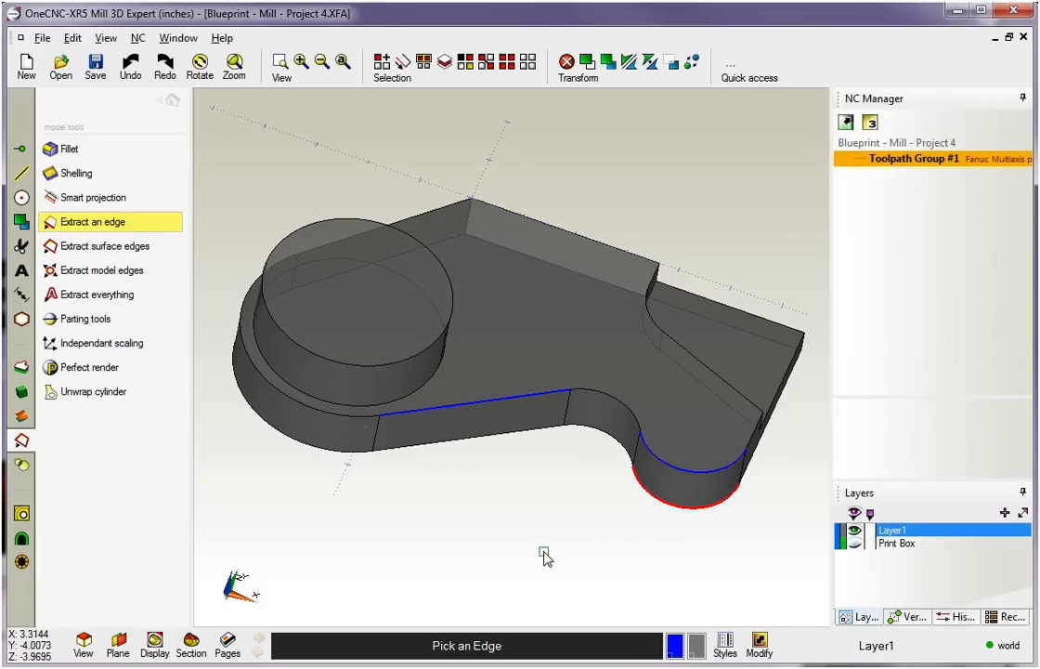
click(473, 235)
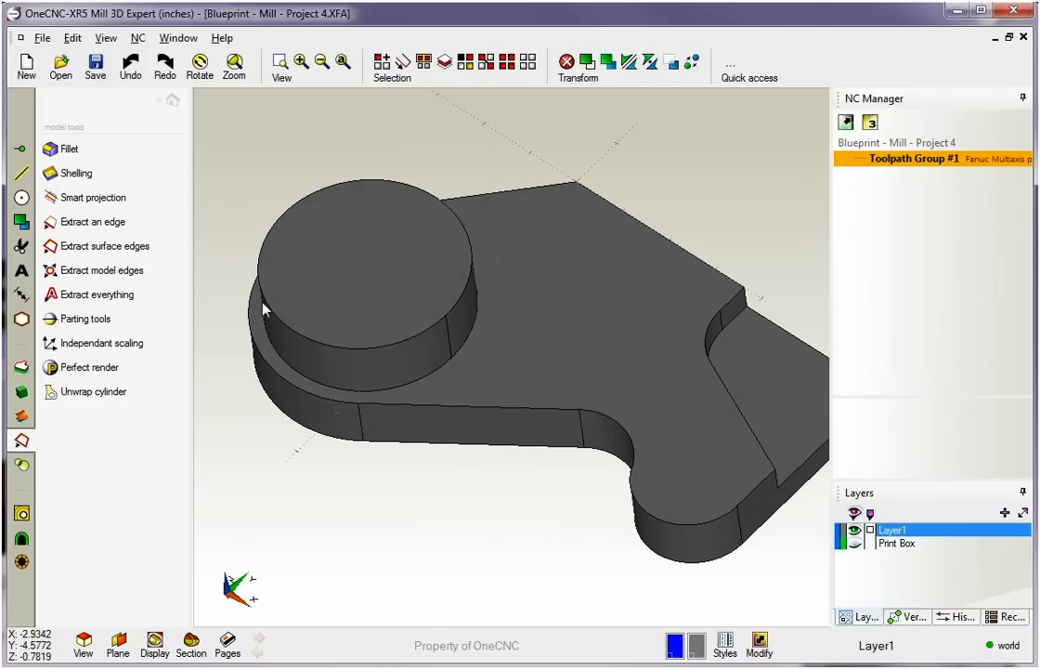
Extract the part's surface edges as blue outlines and orbit to inspect them
click(105, 246)
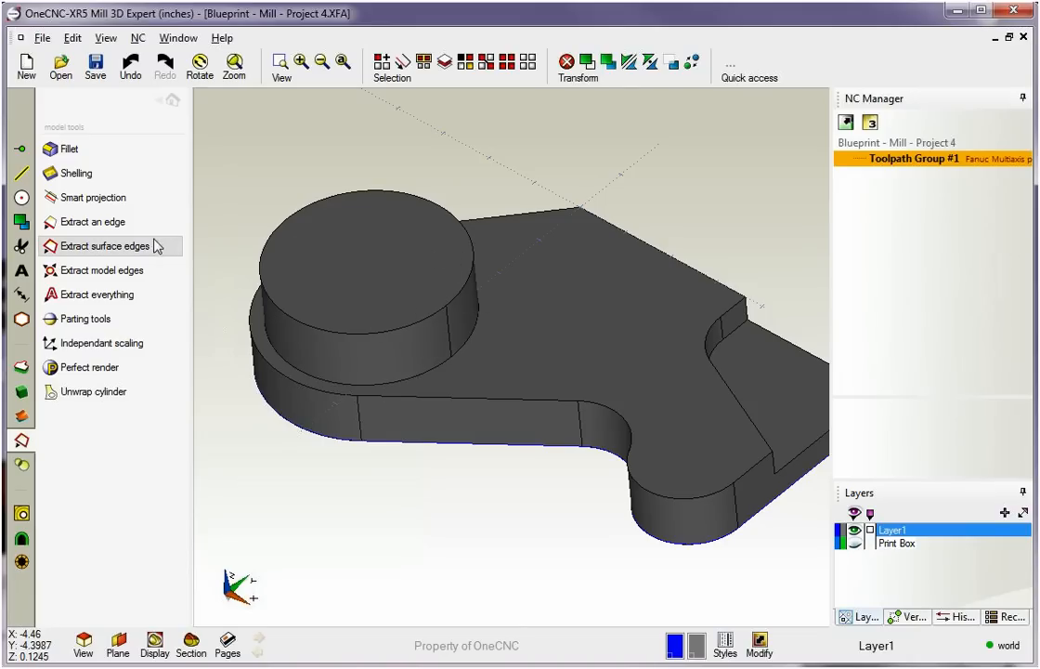
click(105, 246)
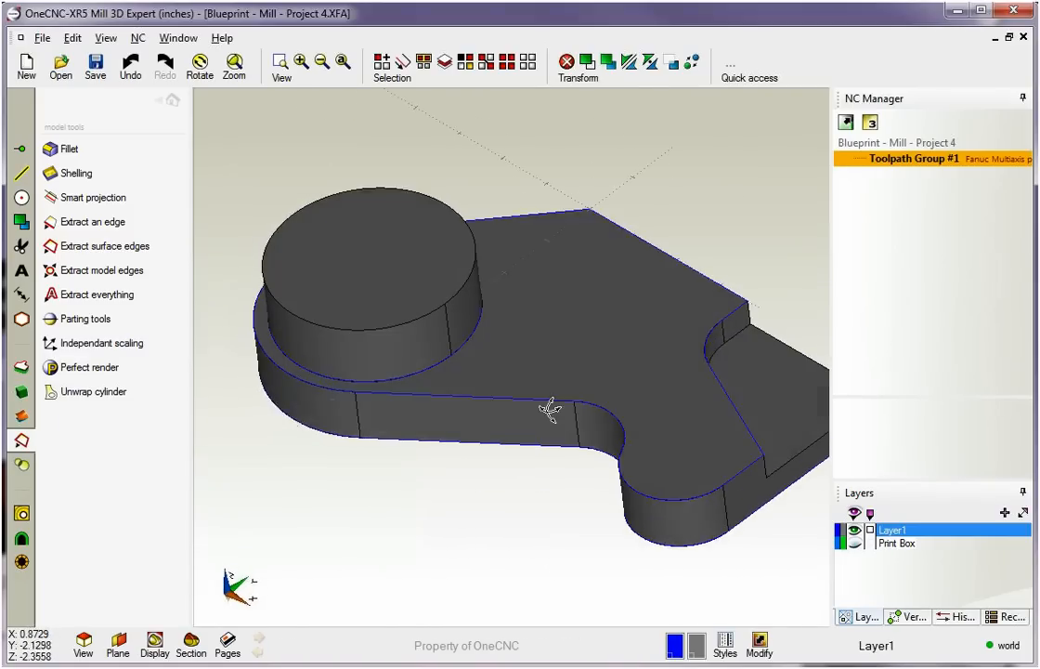
drag(548, 409, 641, 390)
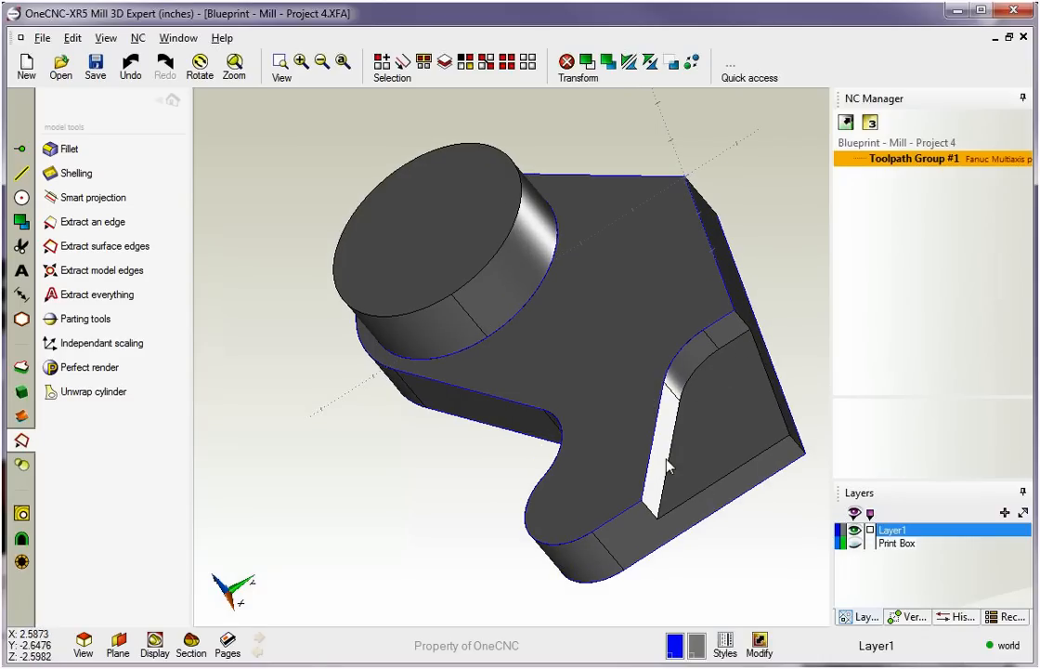
mouse_move(741, 342)
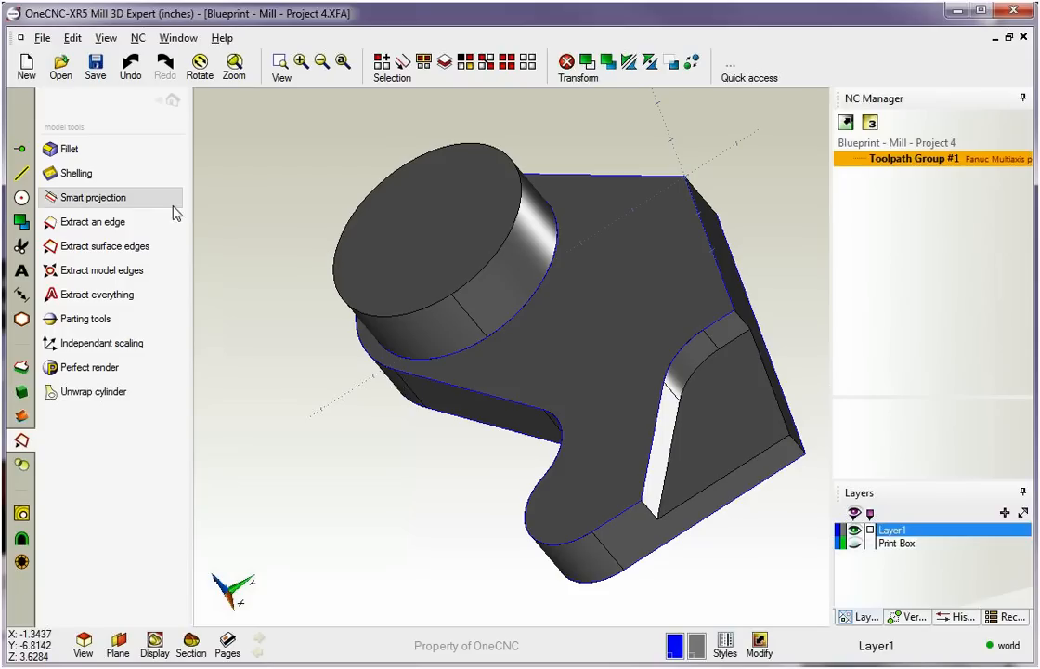
mouse_move(102, 271)
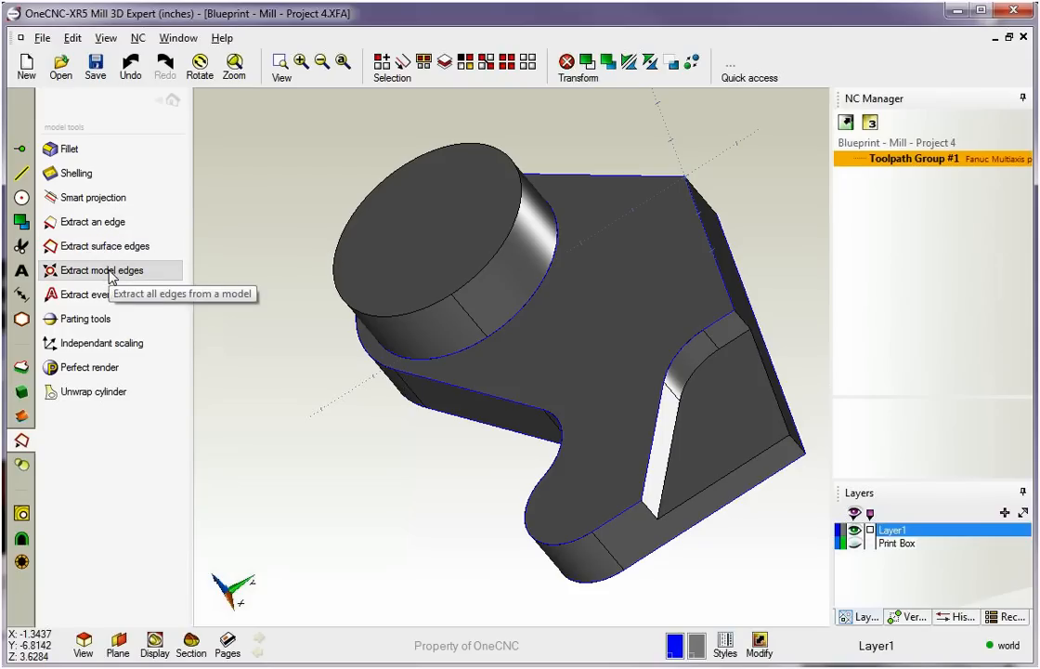